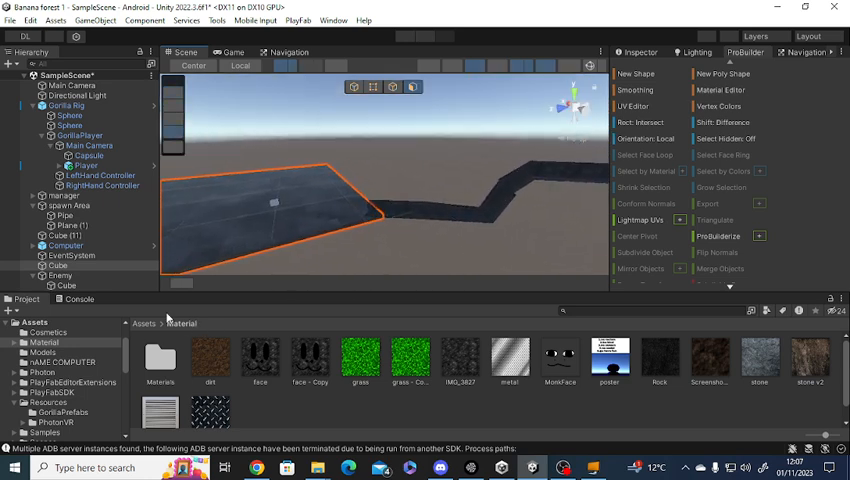
# Navigate from the Material folder back up to the top-level Assets folder
pyautogui.click(144, 324)
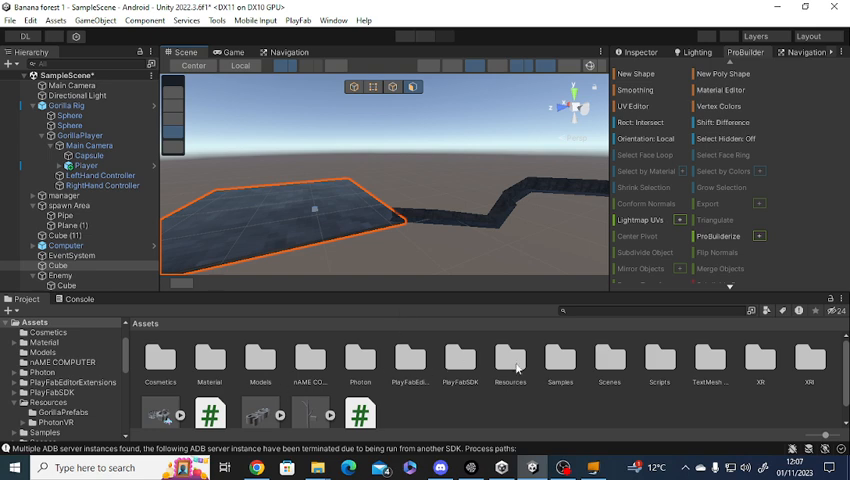
pyautogui.moveTo(600, 362)
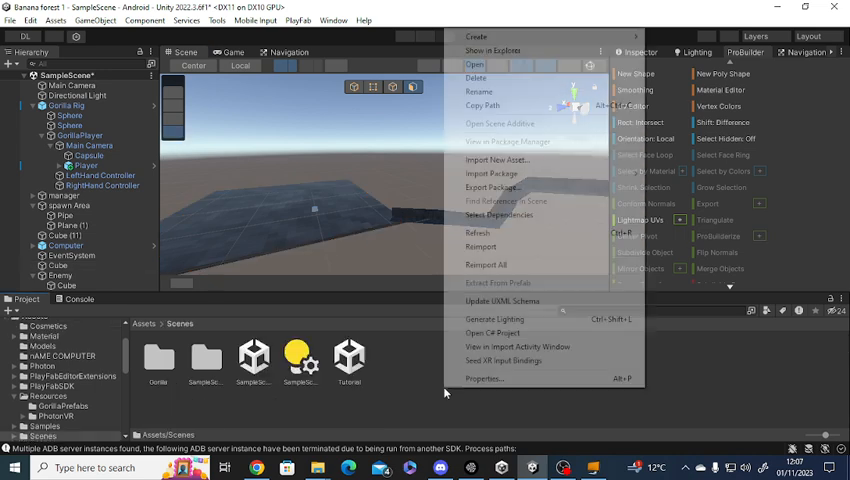
pyautogui.moveTo(476, 36)
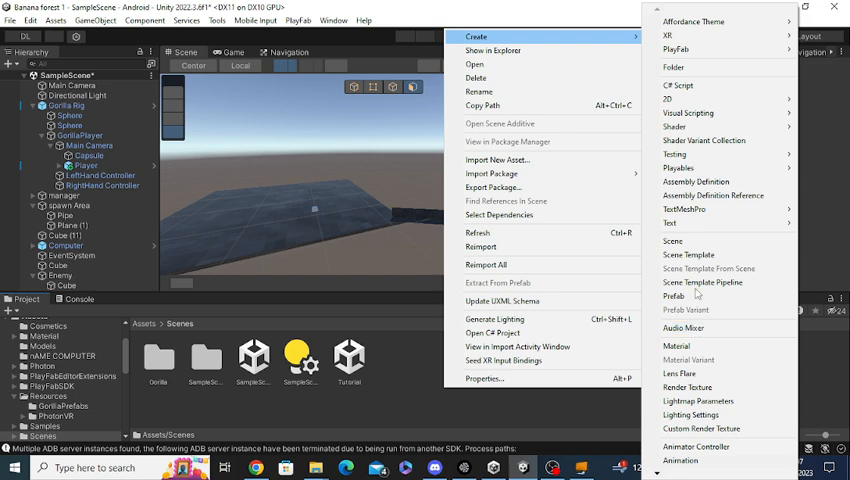
pyautogui.moveTo(696, 242)
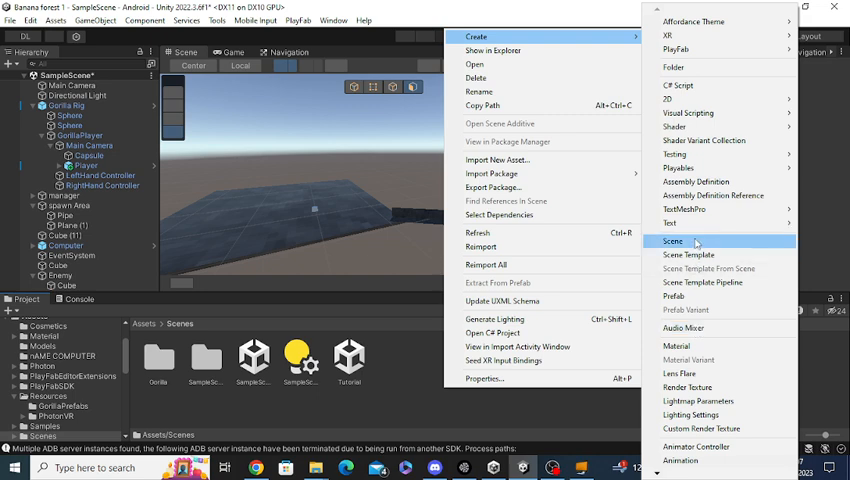
# Create a new scene asset in the Scenes folder and start opening the Tutorial scene
pyautogui.click(672, 240)
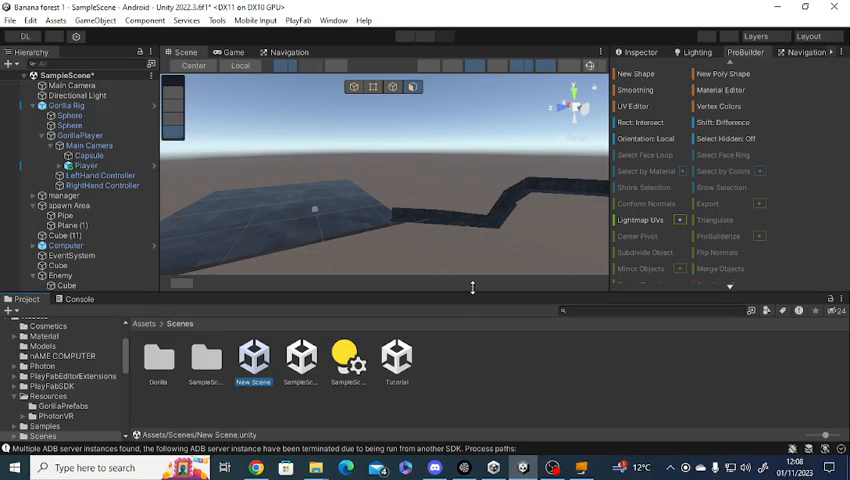
pyautogui.doubleClick(396, 360)
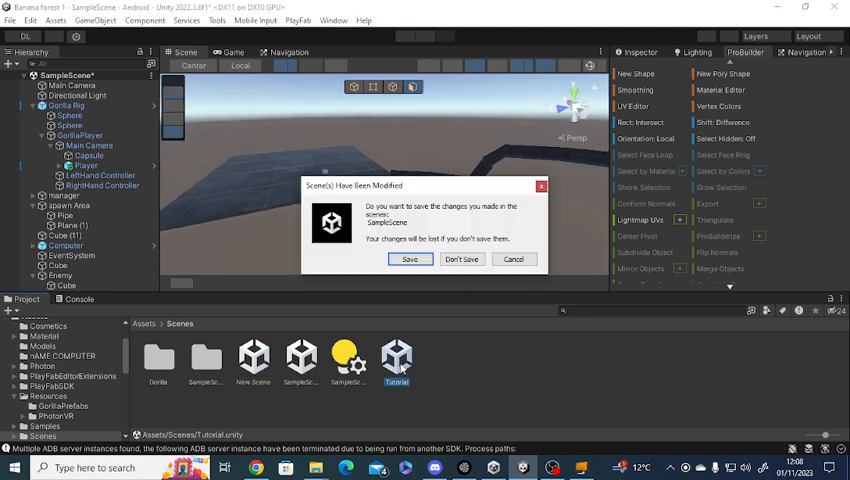
# Answer the save-changes prompt so the Tutorial scene with its cylinder-walled arena loads
pyautogui.click(462, 260)
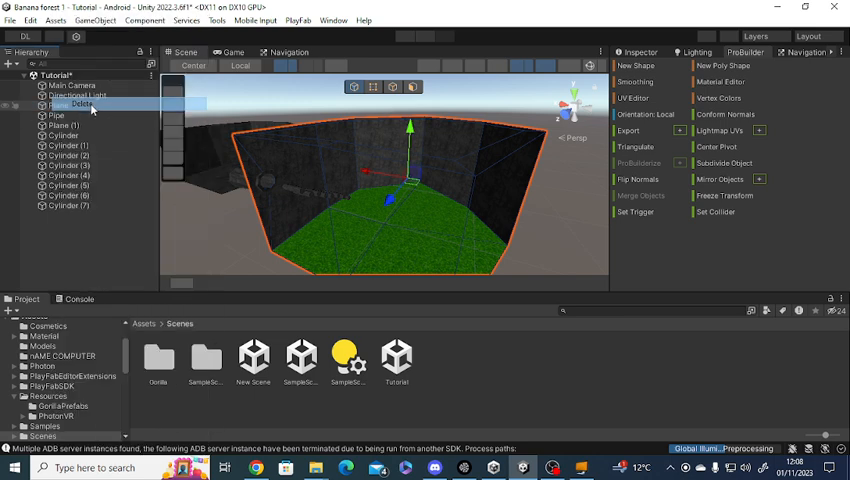
# Select all the Cylinder wall objects in the Hierarchy and delete them
pyautogui.click(82, 106)
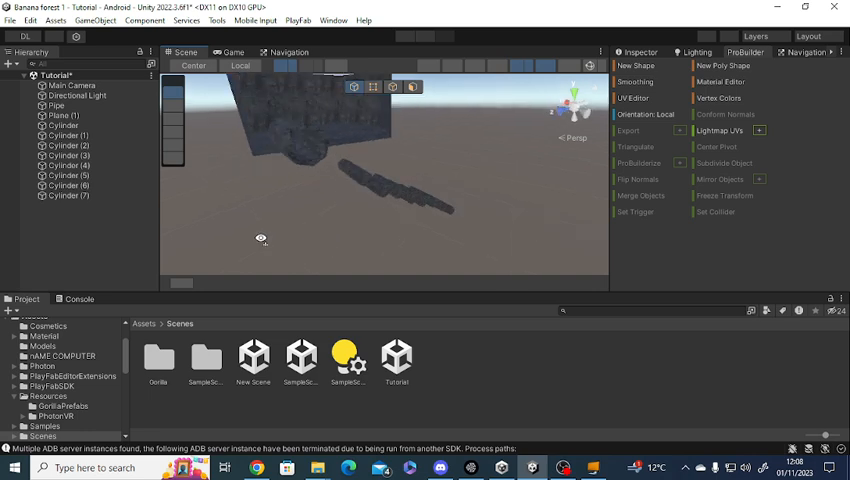
pyautogui.click(372, 88)
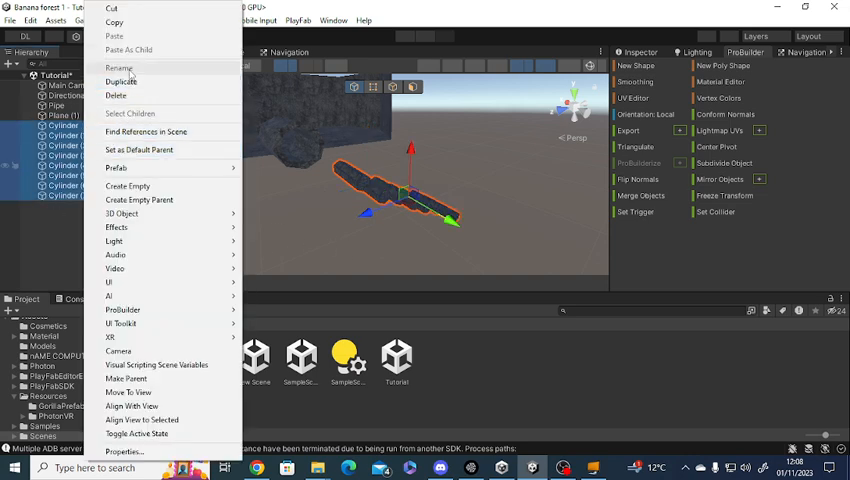
pyautogui.click(116, 96)
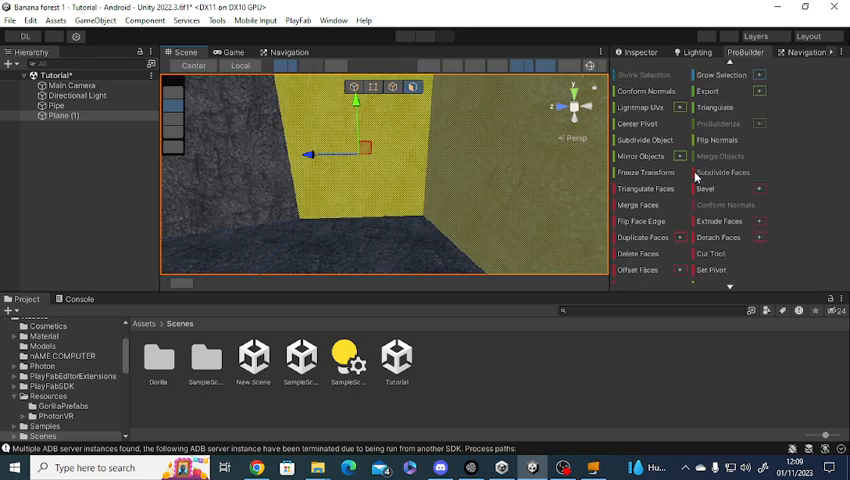
pyautogui.moveTo(720, 172)
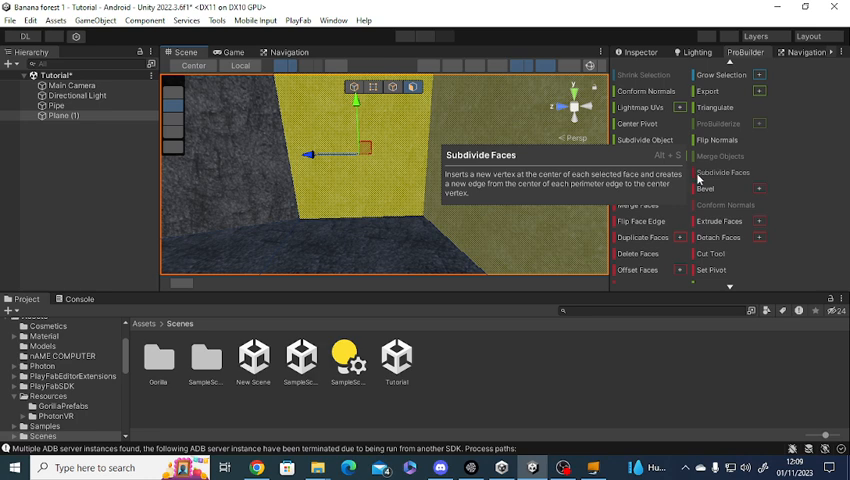
pyautogui.moveTo(730, 176)
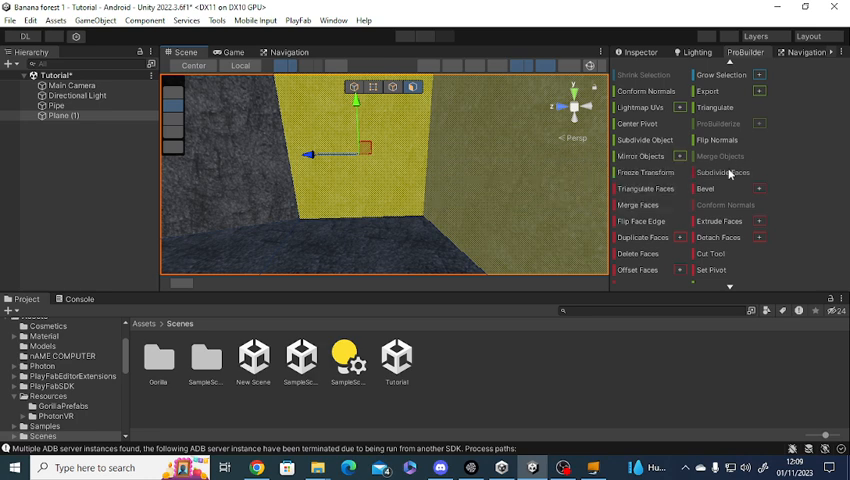
pyautogui.moveTo(720, 172)
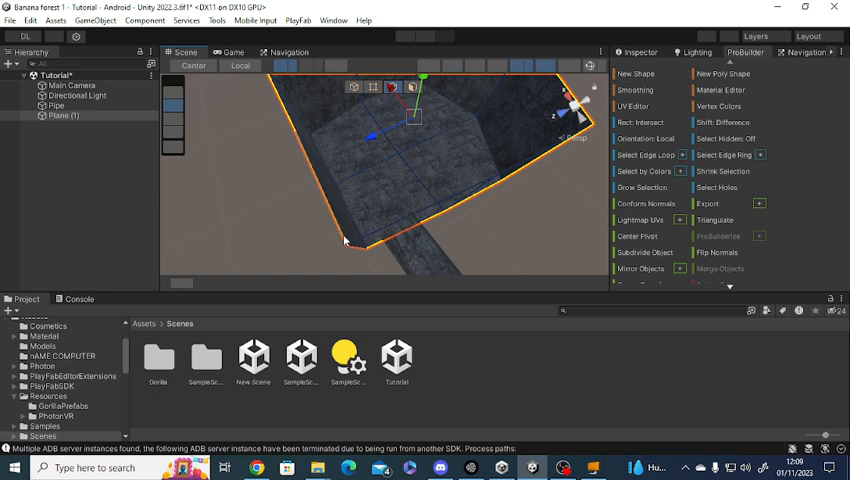
pyautogui.moveTo(474, 228)
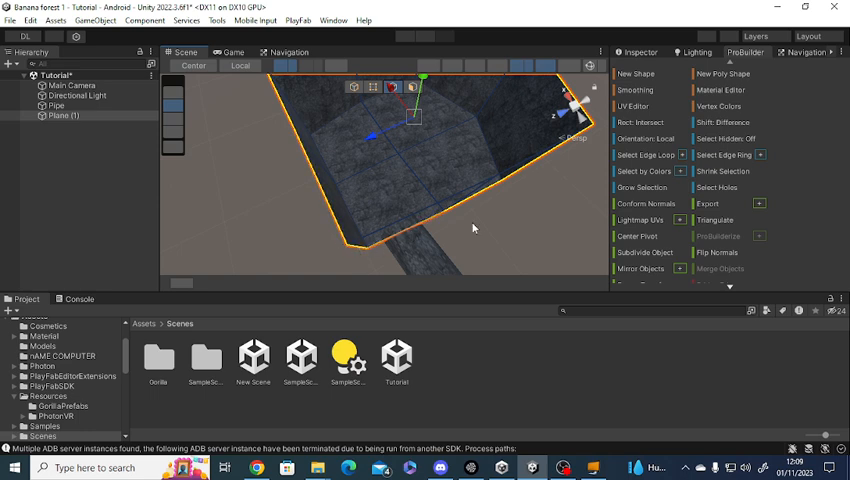
pyautogui.moveTo(408, 238)
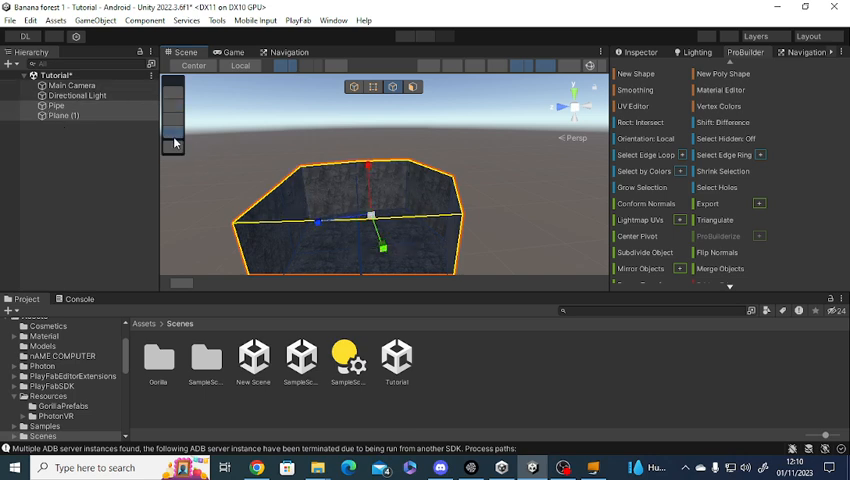
pyautogui.moveTo(264, 170)
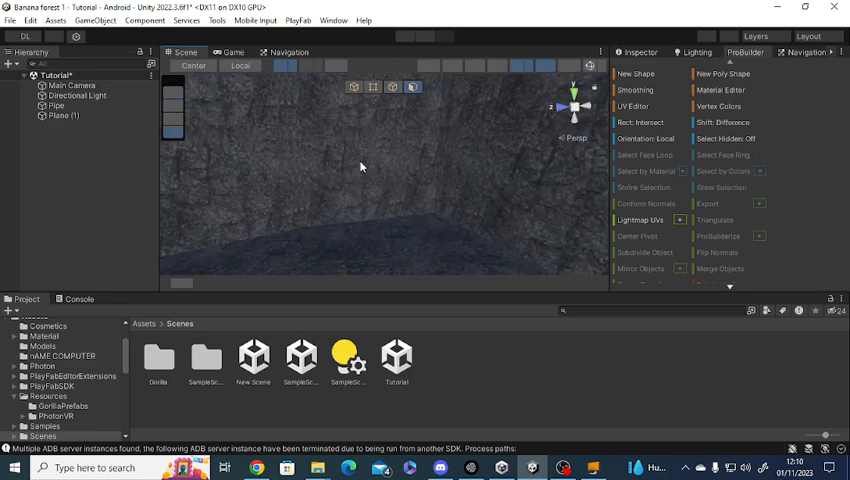
# Reshape the stone block into a long wall and extrude its end face outward
pyautogui.click(64, 116)
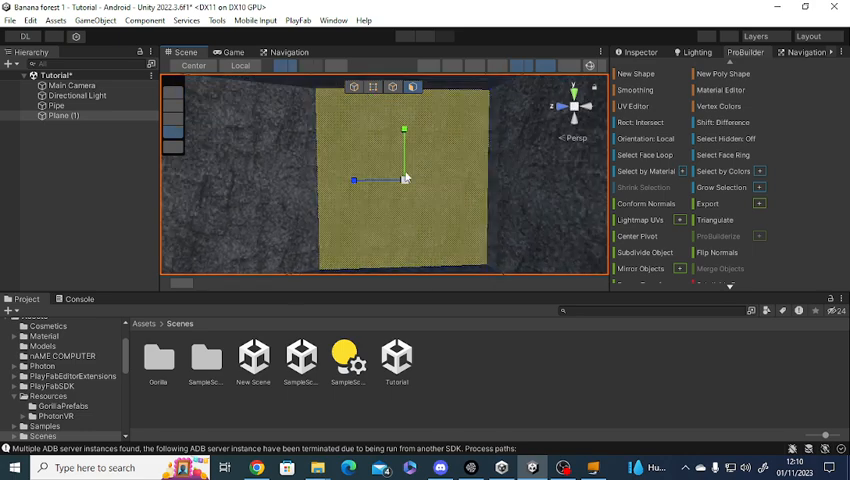
pyautogui.moveTo(404, 178); pyautogui.dragTo(452, 208)
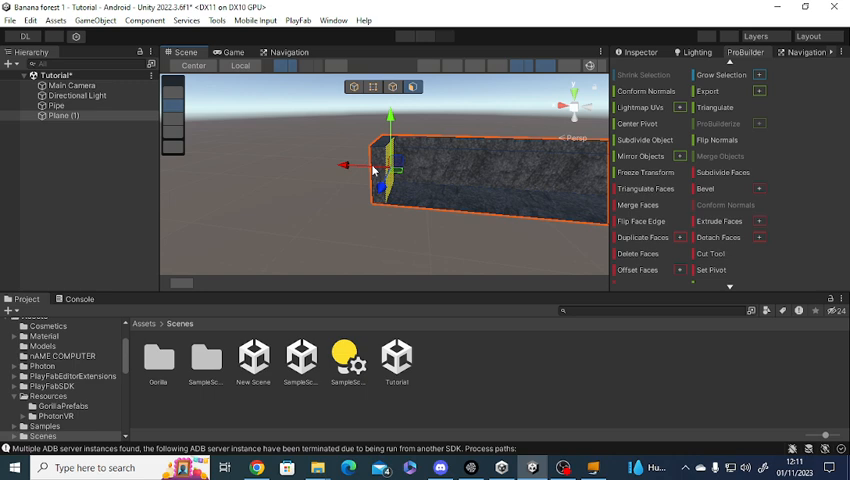
pyautogui.moveTo(376, 170); pyautogui.dragTo(360, 164)
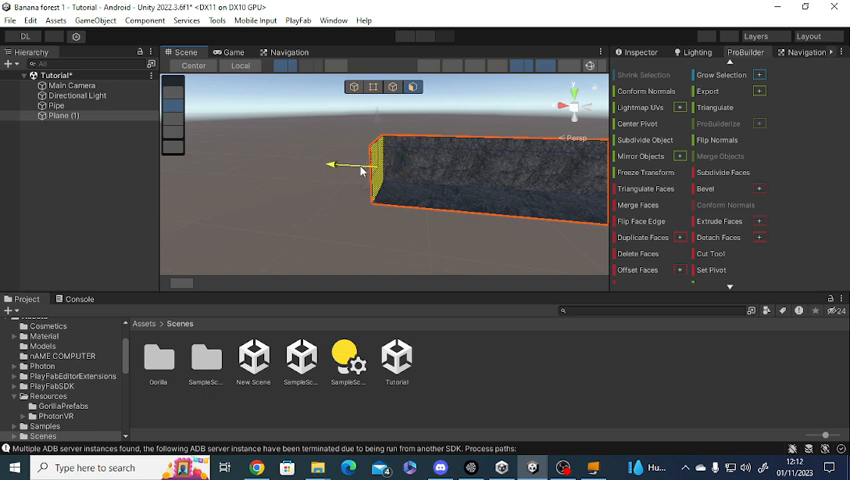
# Extrude a new section from the tunnel's end face and angle it downward
pyautogui.click(412, 88)
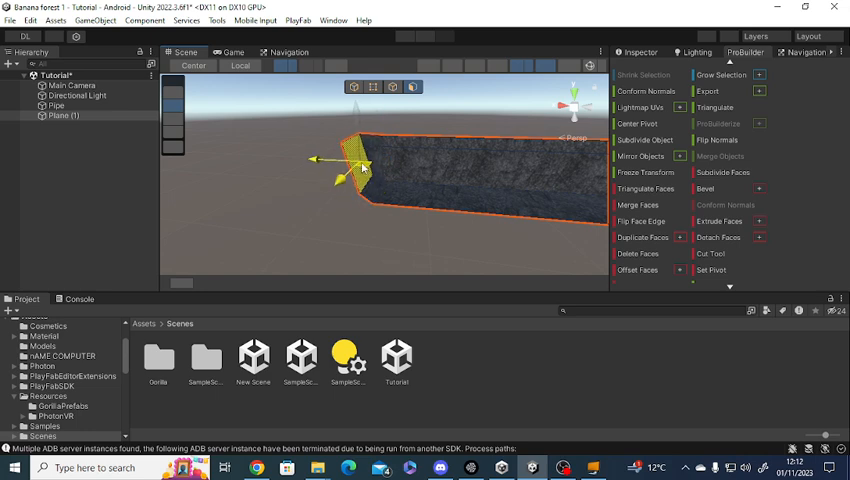
pyautogui.moveTo(356, 160); pyautogui.dragTo(264, 170)
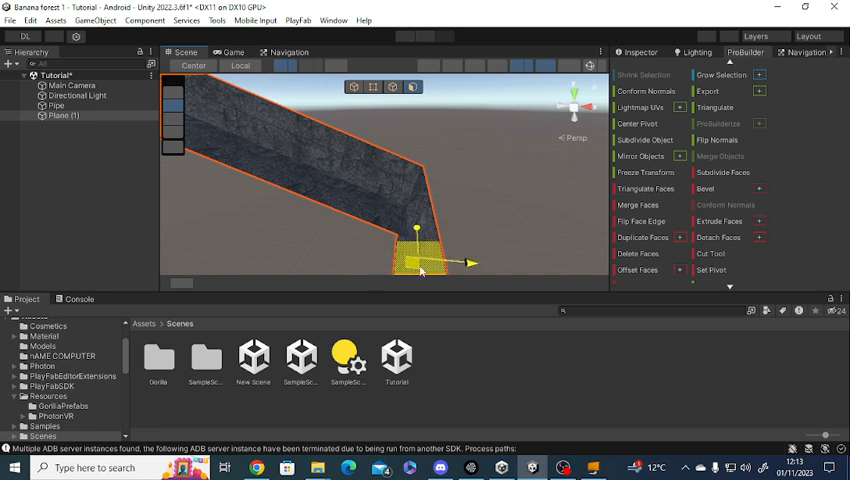
# Extrude the tunnel's end face further to lengthen the descending corridor
pyautogui.moveTo(416, 264); pyautogui.dragTo(428, 244)
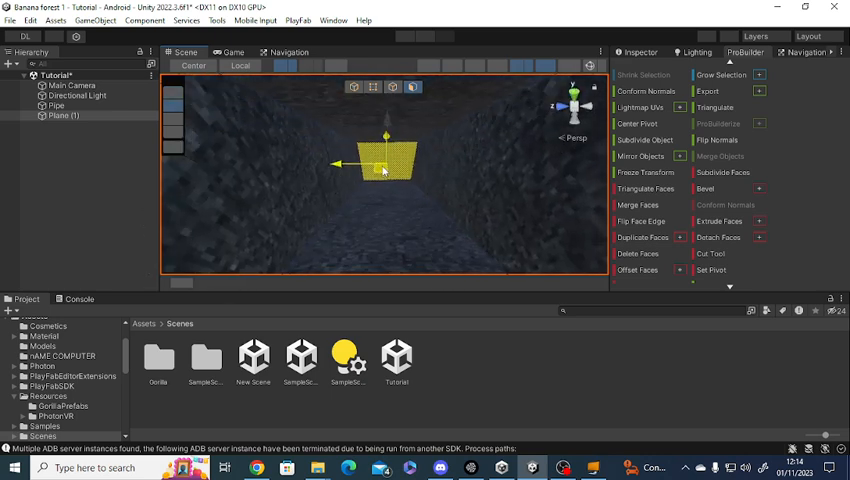
# Reposition the small end face to adjust the opening at the tunnel's far end
pyautogui.moveTo(384, 164); pyautogui.dragTo(384, 120)
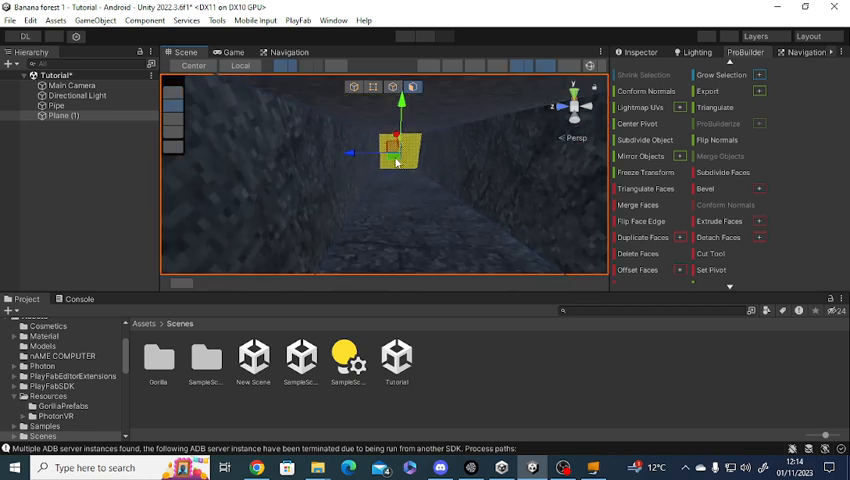
pyautogui.moveTo(396, 160); pyautogui.dragTo(400, 120)
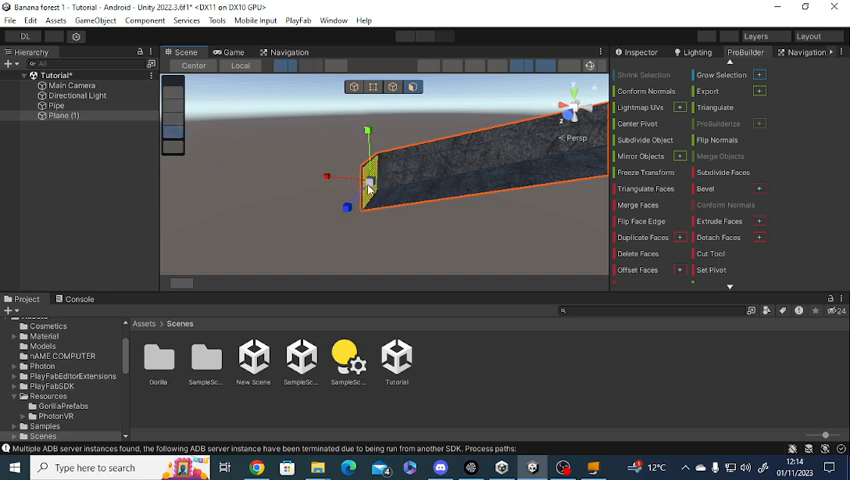
# Stretch the tunnel's end face into a broad flat floor platform
pyautogui.click(370, 184)
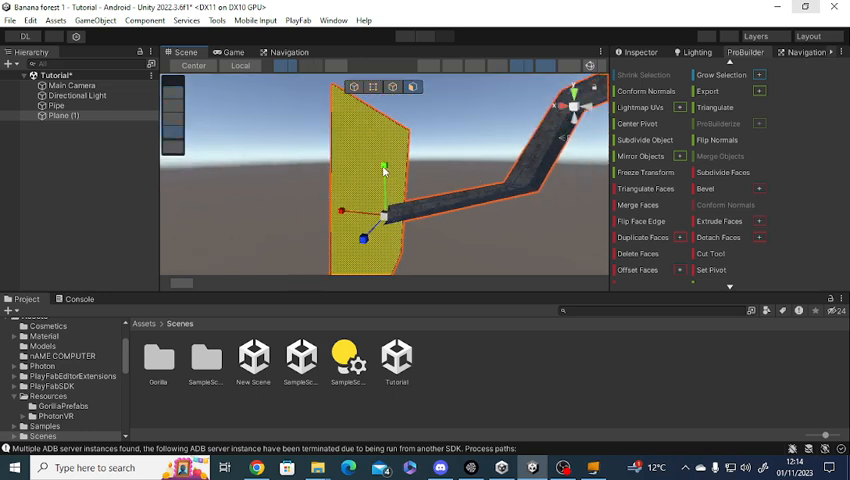
pyautogui.moveTo(384, 166); pyautogui.dragTo(384, 196)
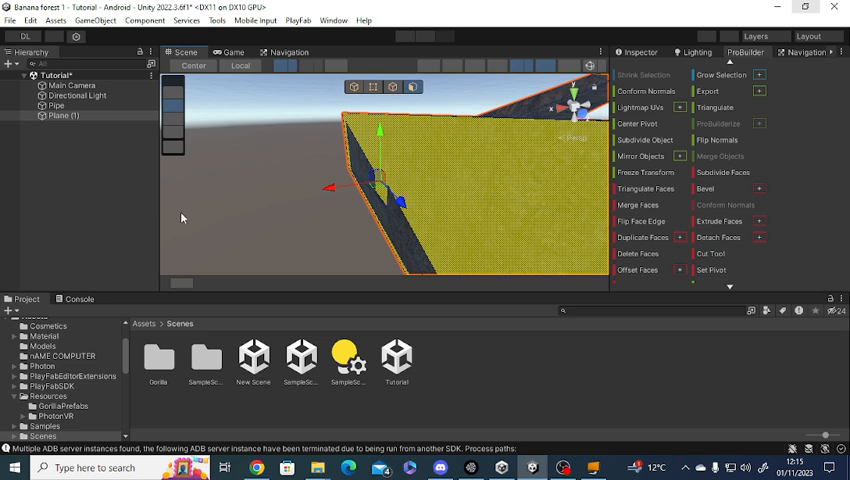
pyautogui.moveTo(312, 196)
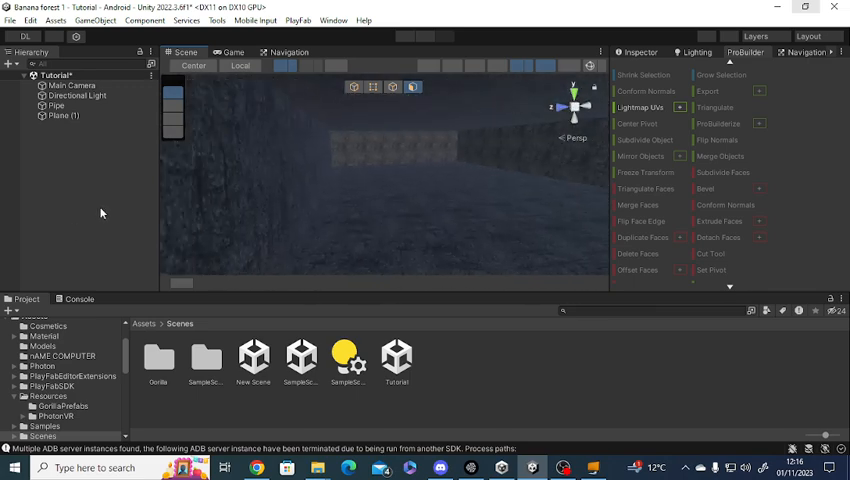
# Create a new ProBuilder cube inside the stone-walled room
pyautogui.moveTo(400, 180); pyautogui.dragTo(456, 180)
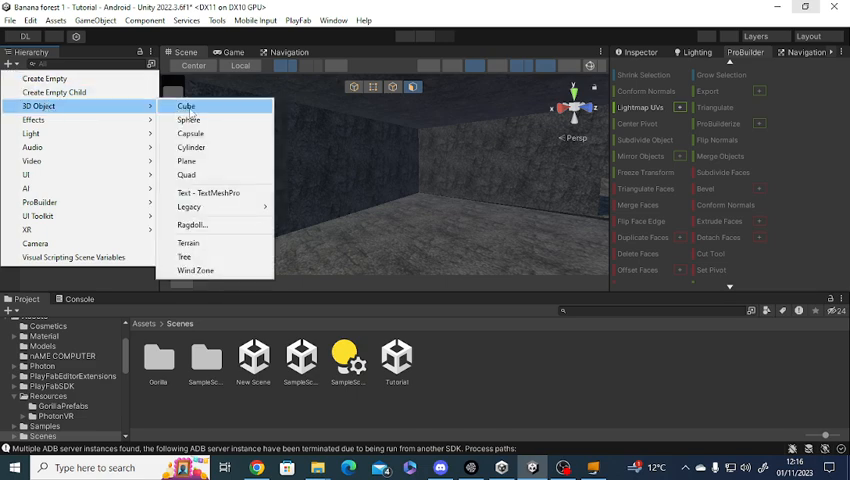
pyautogui.moveTo(26, 174)
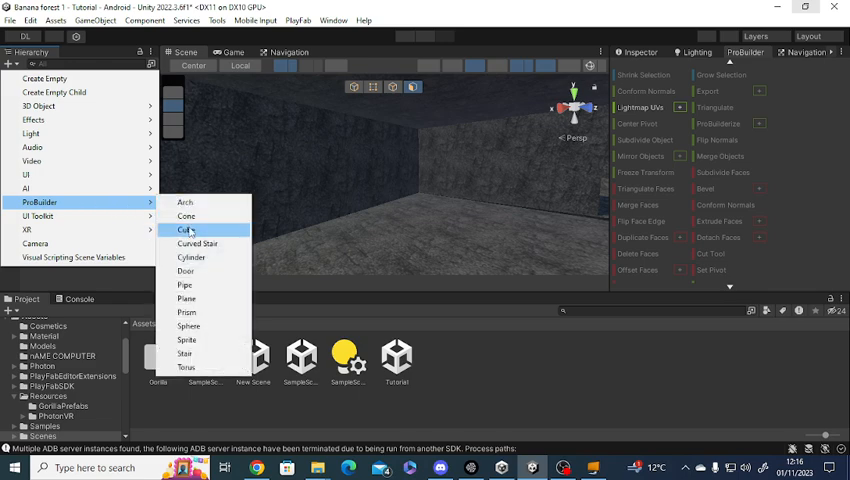
pyautogui.click(184, 230)
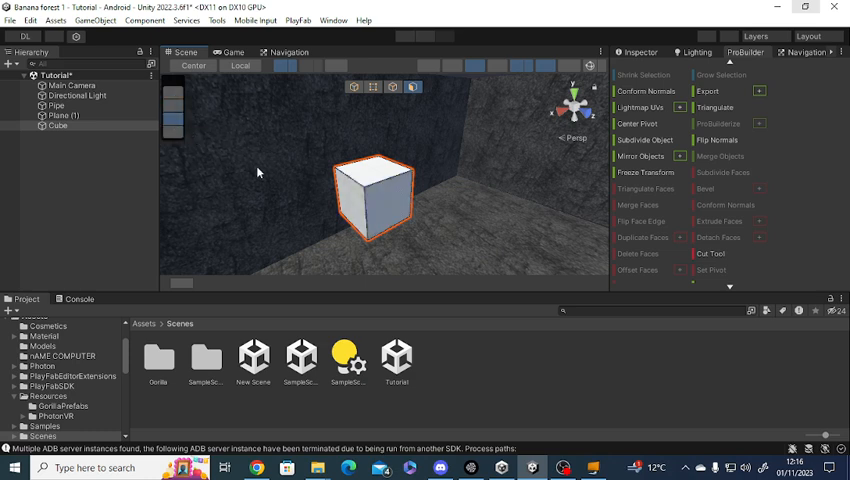
pyautogui.moveTo(172, 94)
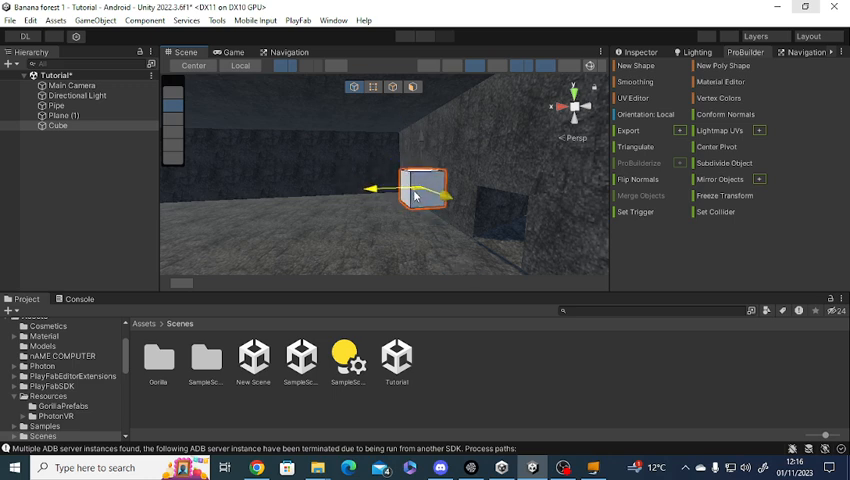
# Scale the cube upward into a tall, thin wall-like slab
pyautogui.moveTo(424, 184); pyautogui.dragTo(460, 180)
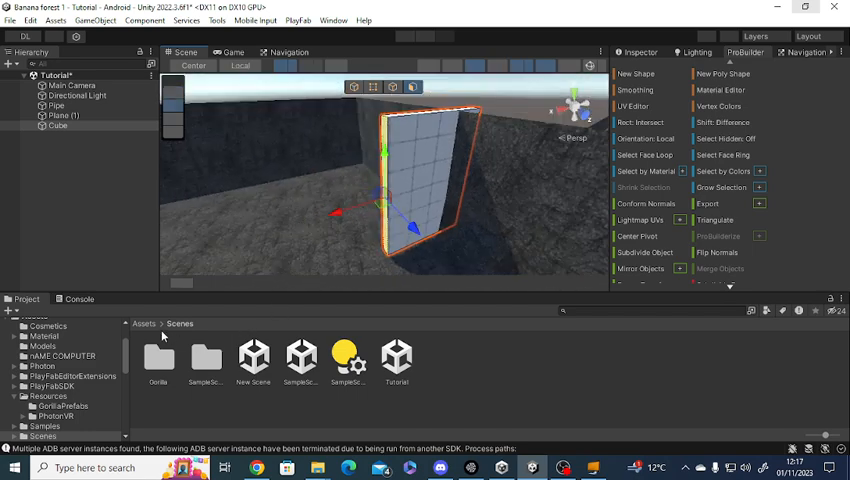
pyautogui.click(144, 324)
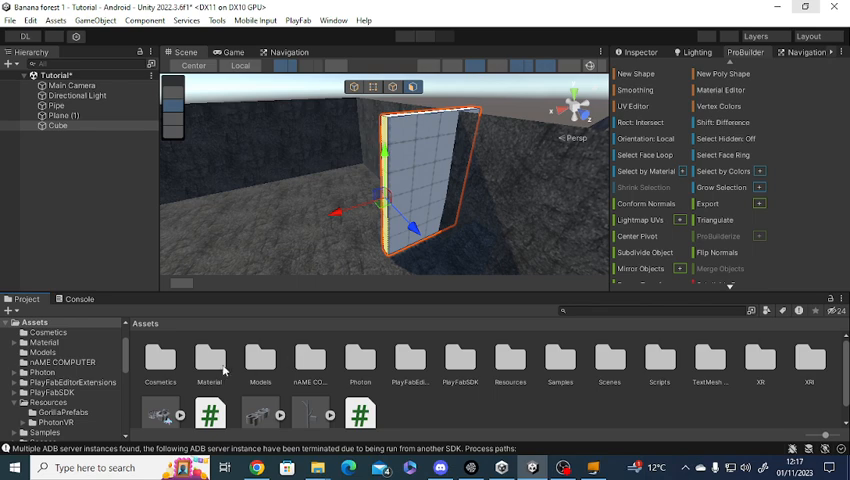
pyautogui.doubleClick(208, 360)
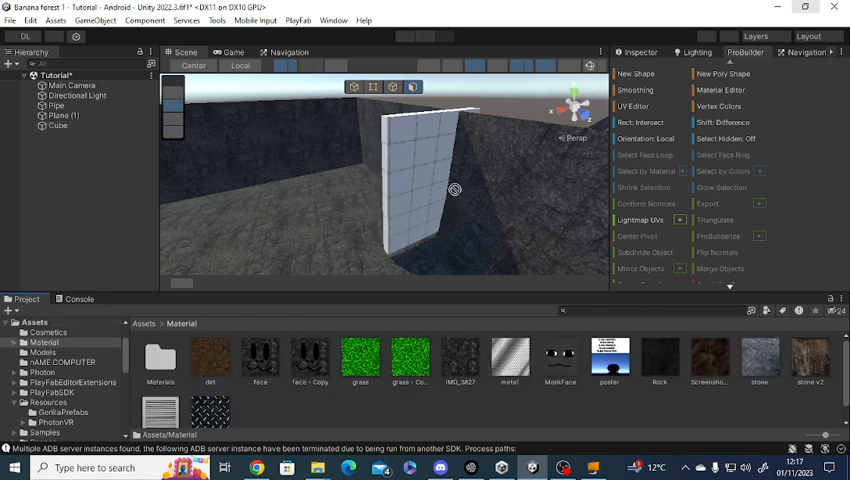
pyautogui.moveTo(456, 190); pyautogui.dragTo(356, 264)
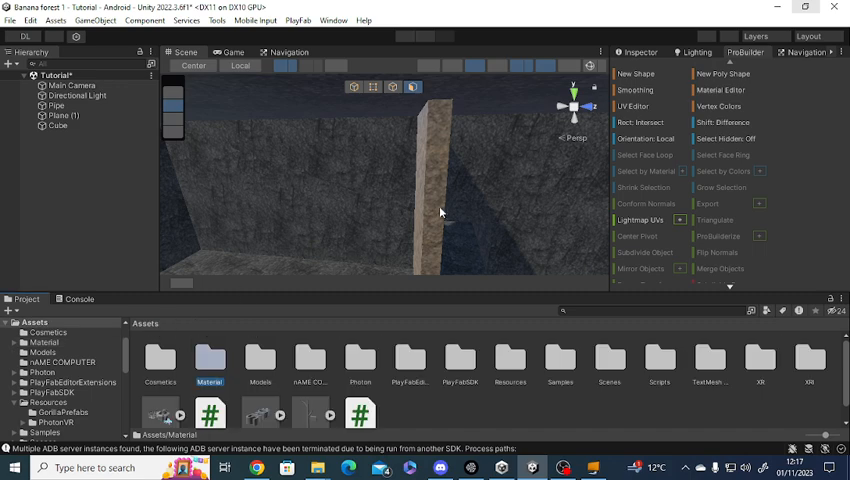
pyautogui.click(430, 180)
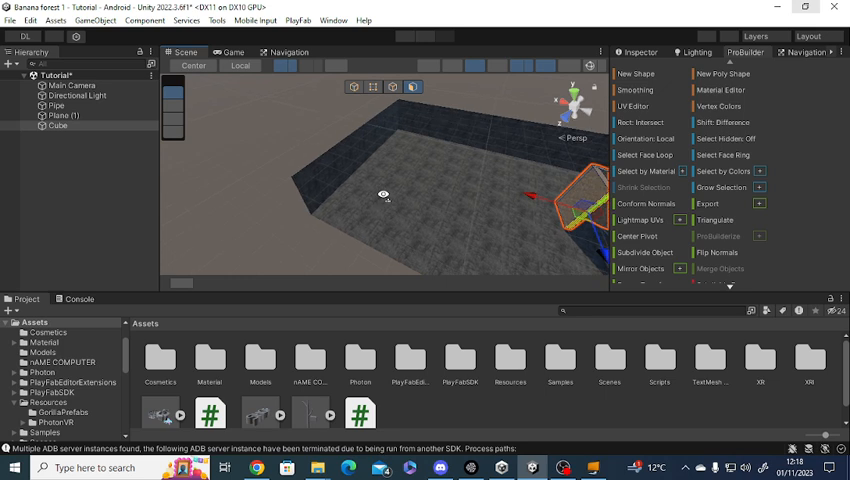
pyautogui.moveTo(384, 194); pyautogui.dragTo(456, 204)
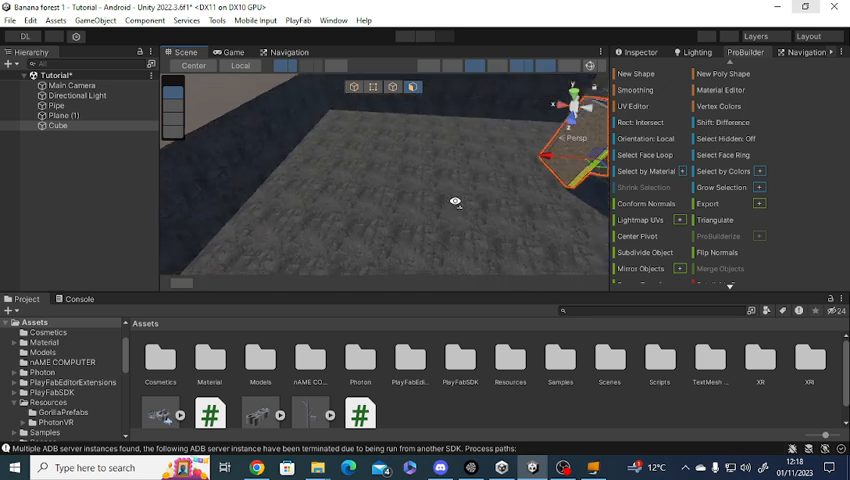